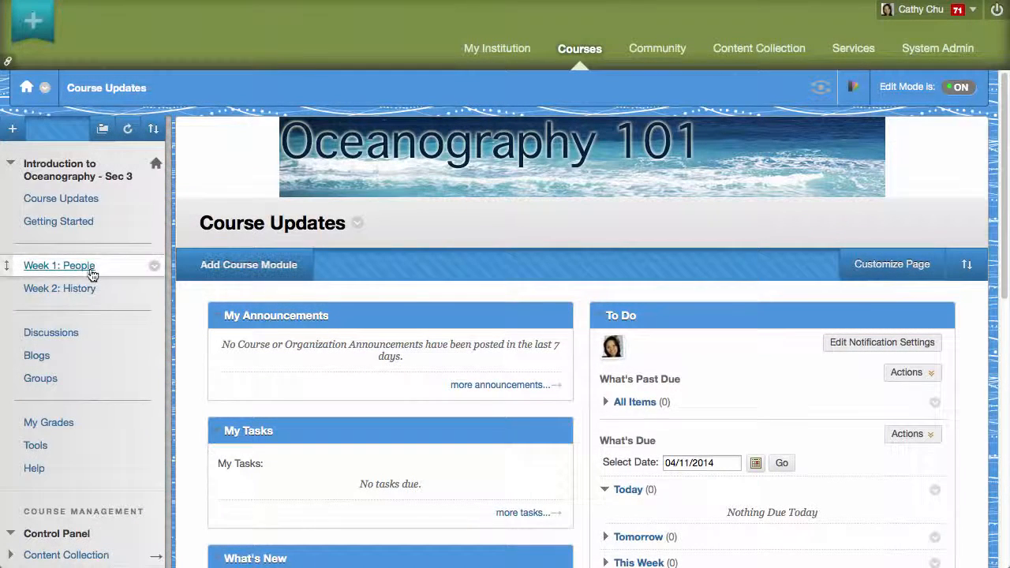
Create a new assignment in Week 1: People named 'Week 1 Assignment: People' with essay instructions.
left_click(59, 265)
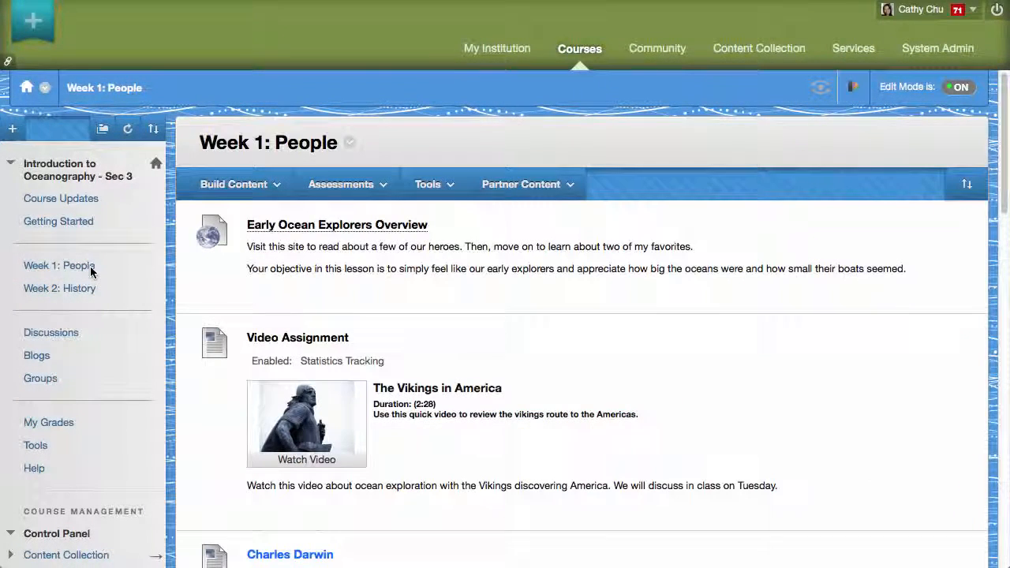
mouse_move(303, 225)
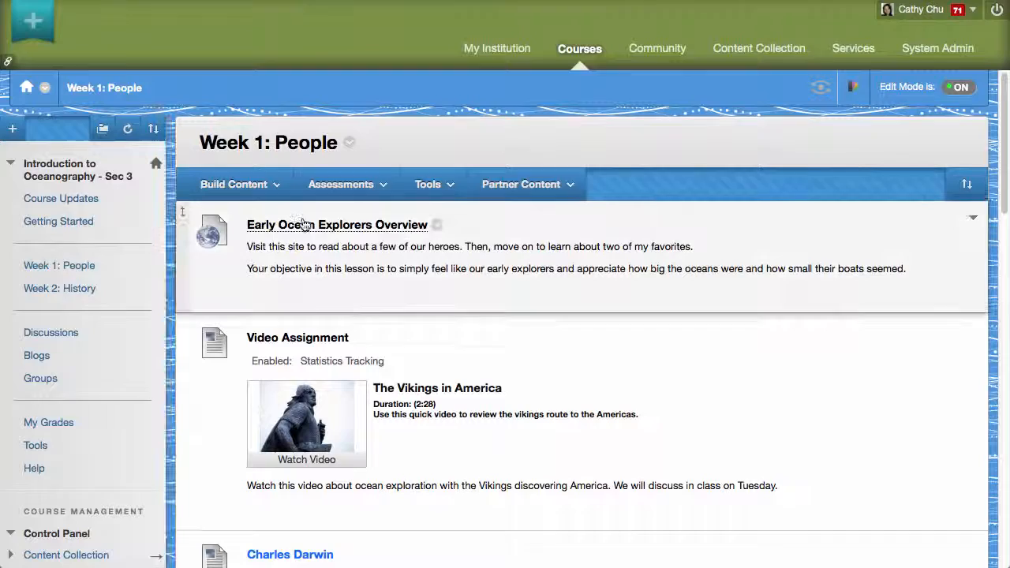
left_click(341, 184)
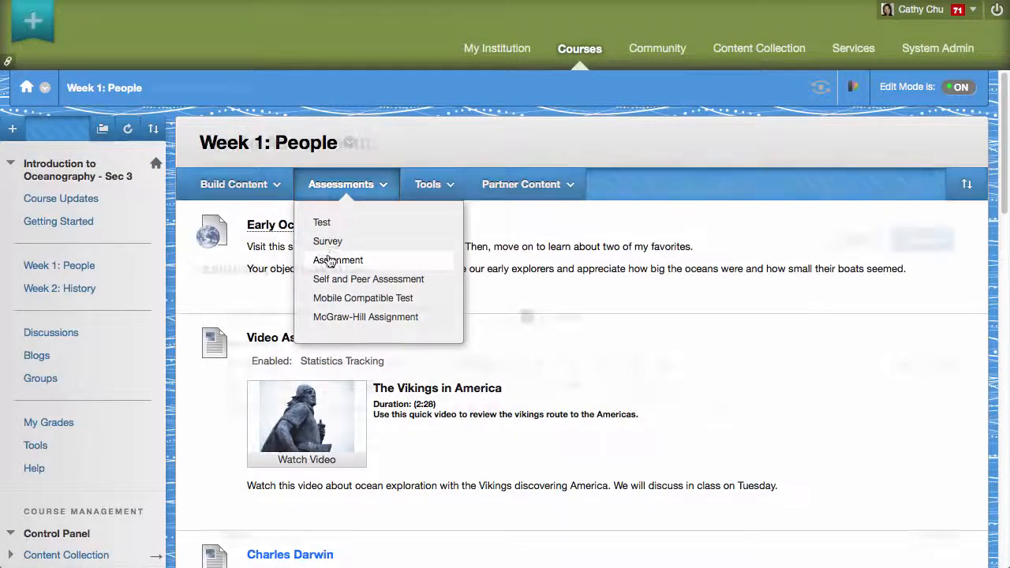
left_click(337, 260)
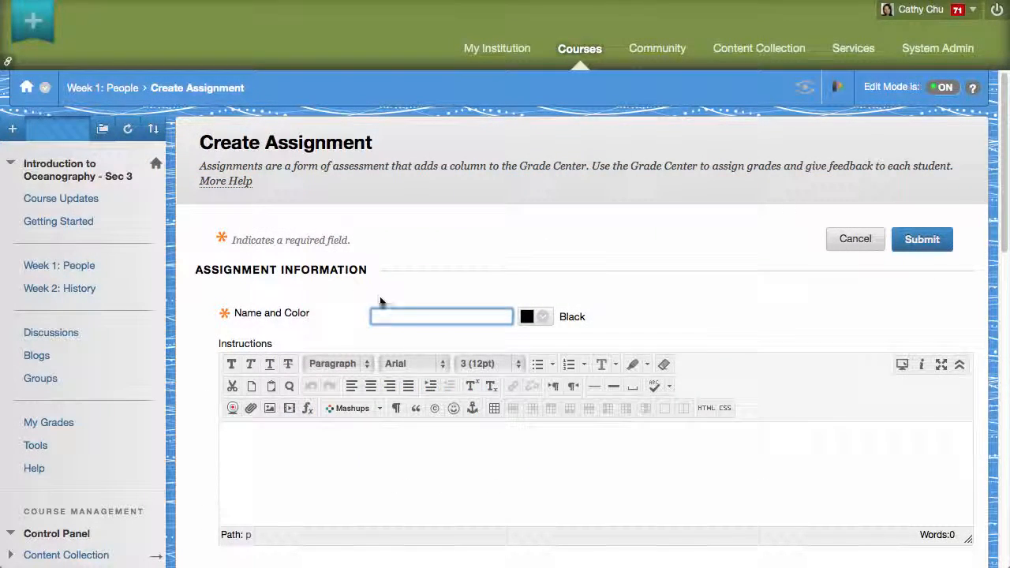
type("Week 1 Assignment: People")
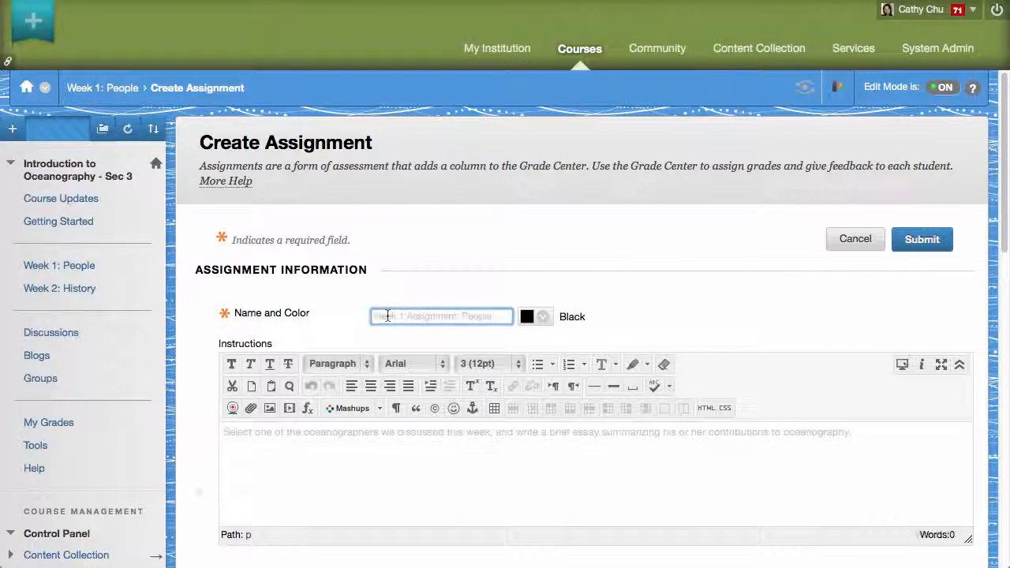
type("Week 1 Assignment: People")
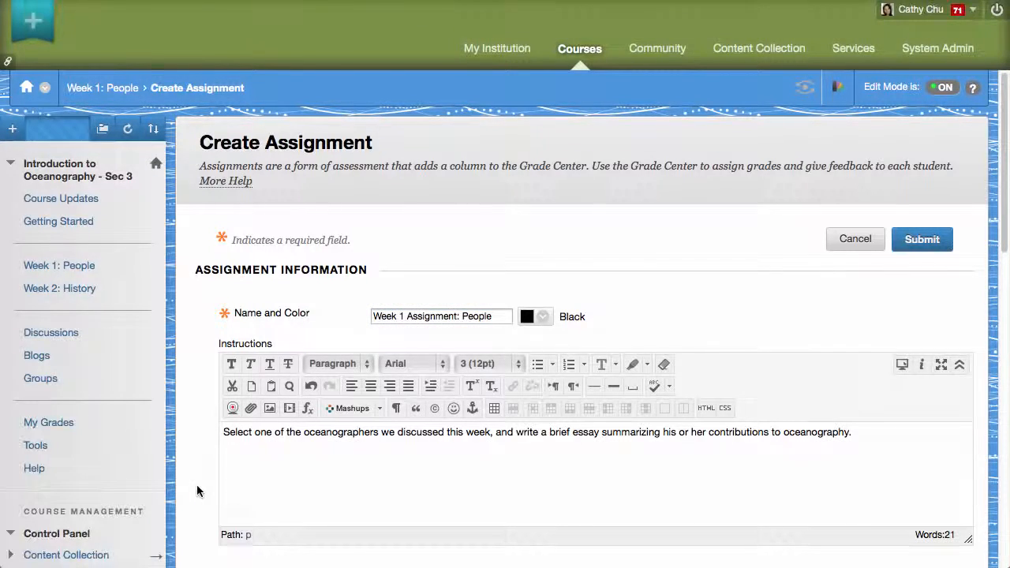
Set 50 points possible and enable anonymous grading until all submissions are graded.
scroll("down", 3)
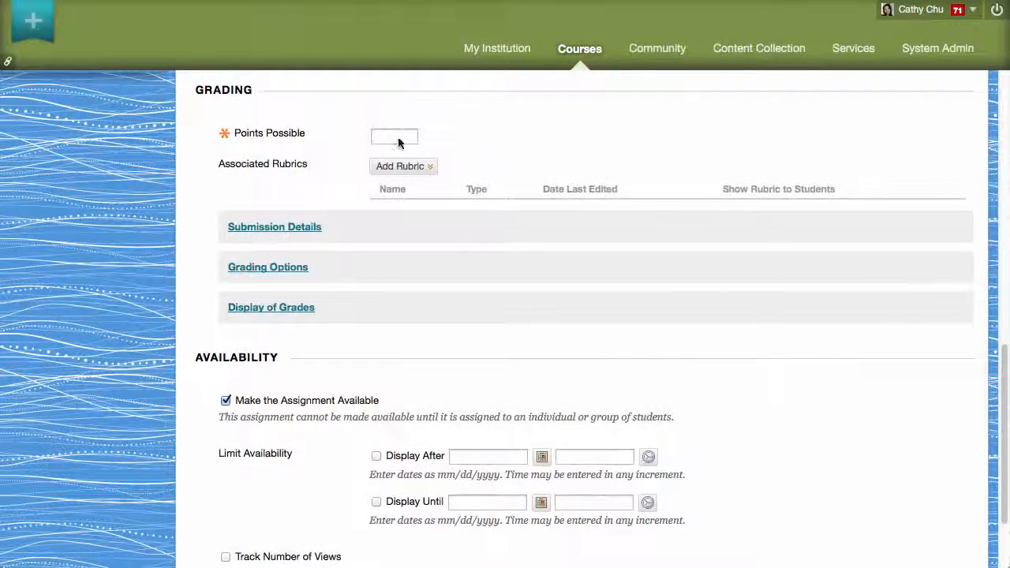
type("50")
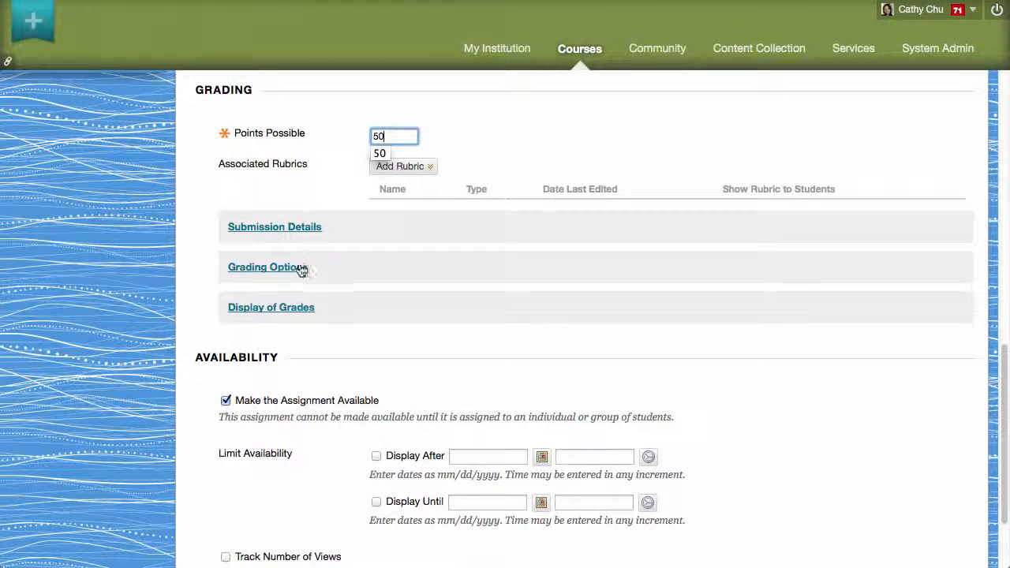
left_click(268, 266)
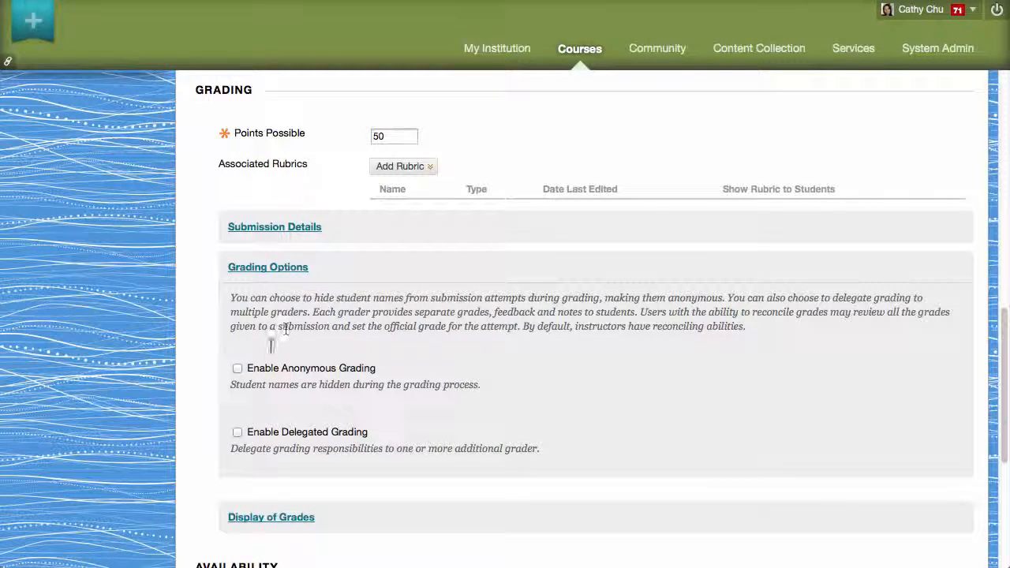
left_click(237, 368)
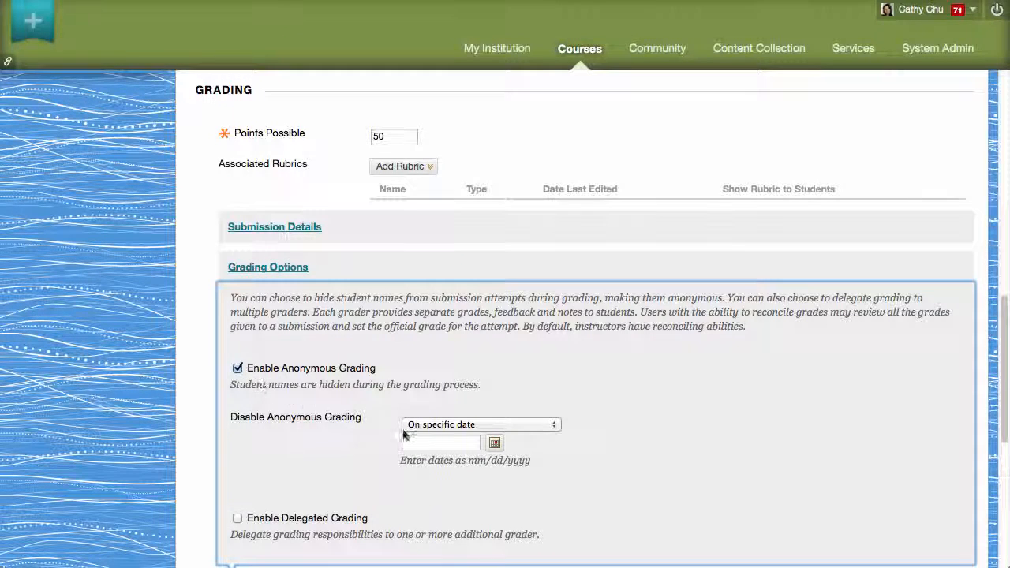
left_click(479, 424)
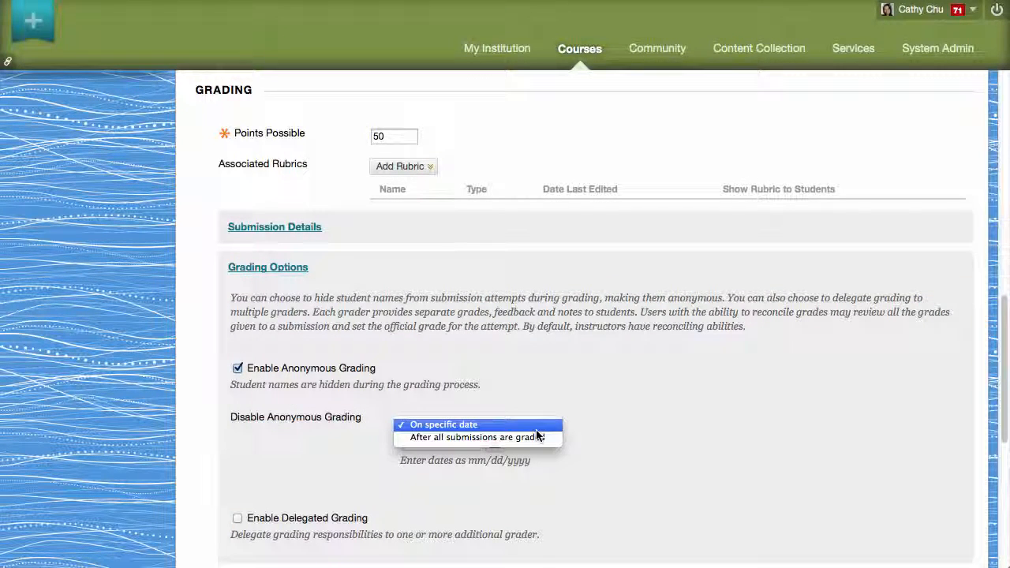
left_click(474, 437)
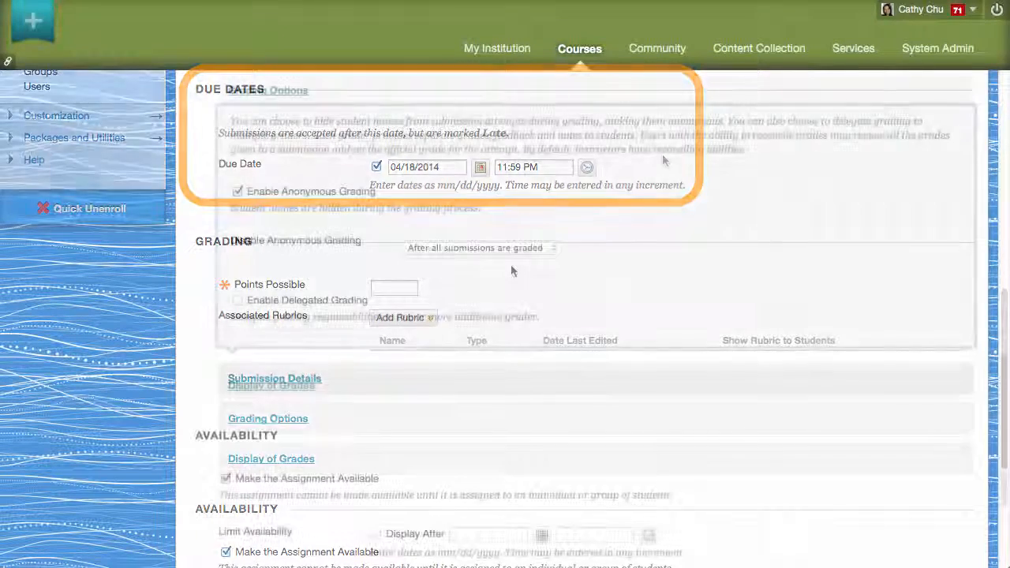
scroll("down", 3)
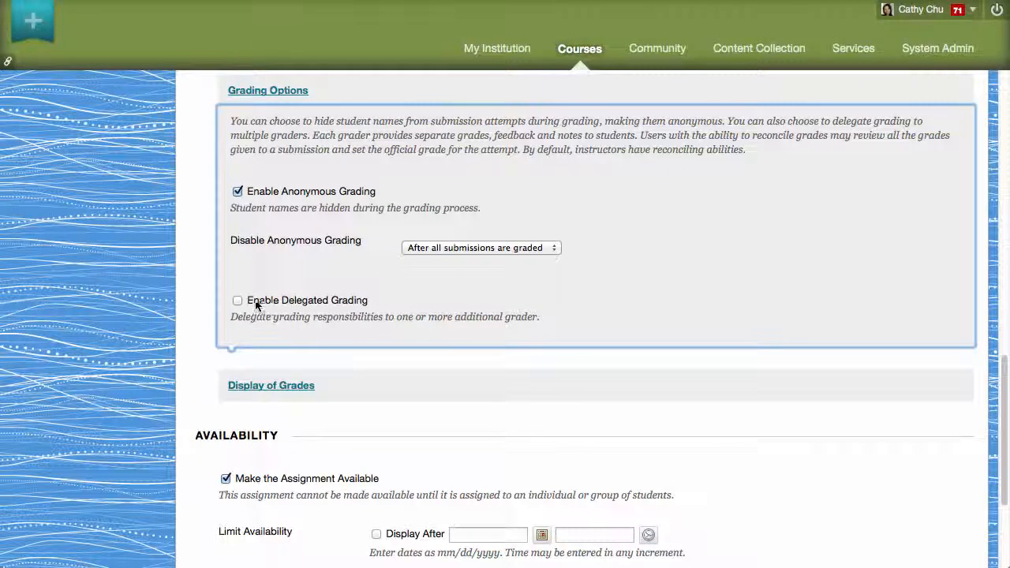
Enable delegated grading with both assistants on All Submissions and submit the assignment.
left_click(237, 300)
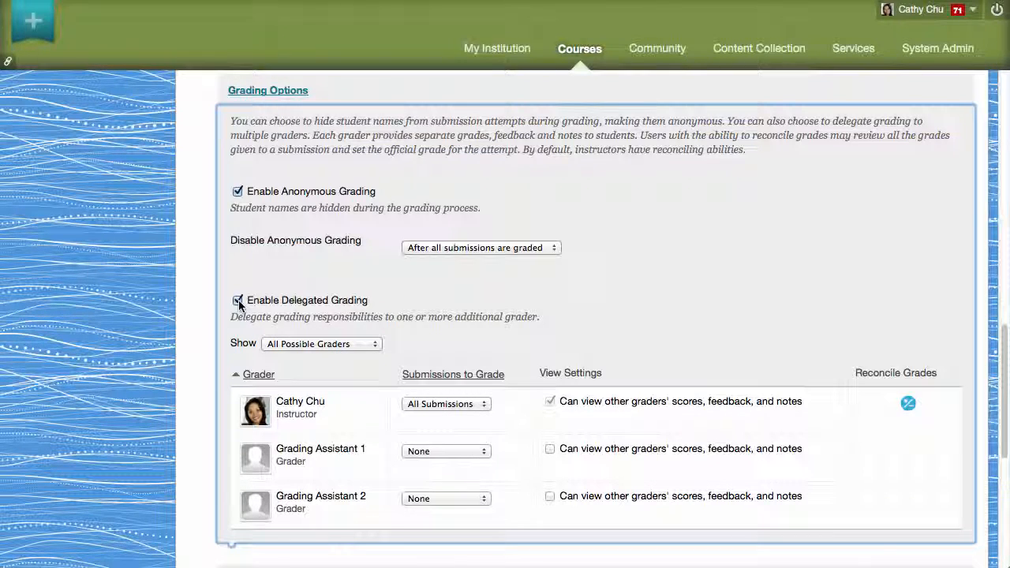
left_click(445, 450)
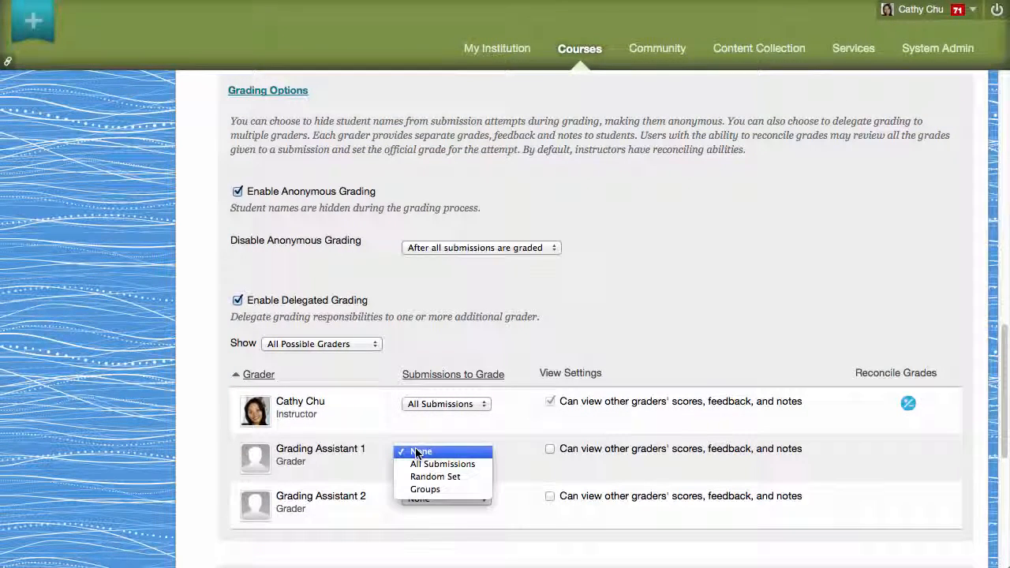
left_click(442, 463)
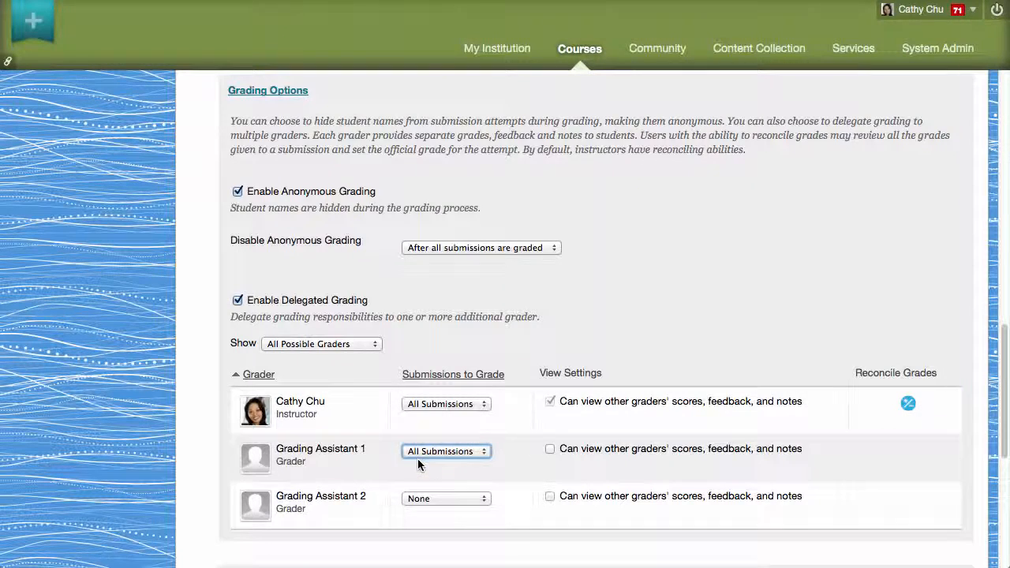
left_click(447, 498)
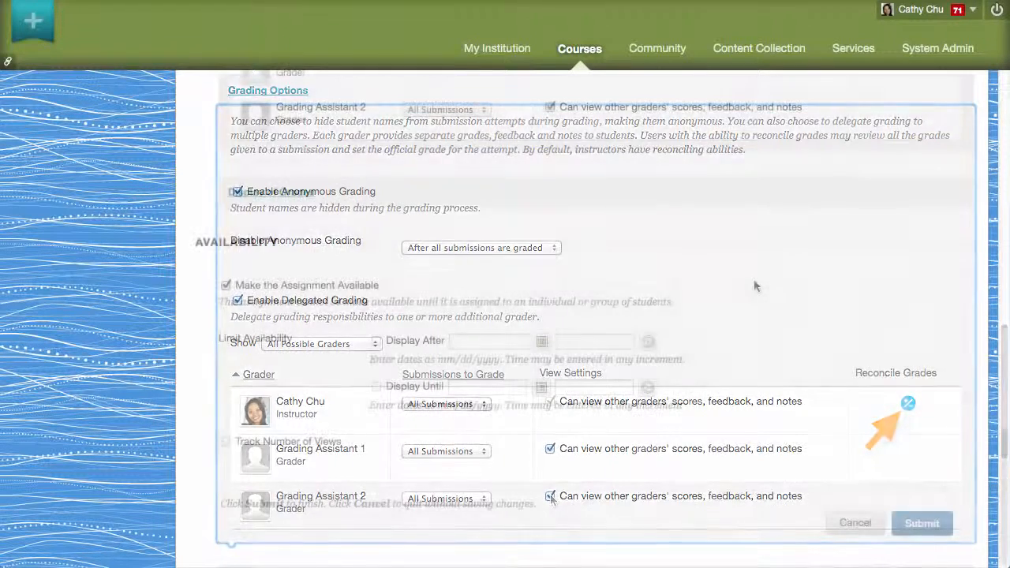
scroll("down", 3)
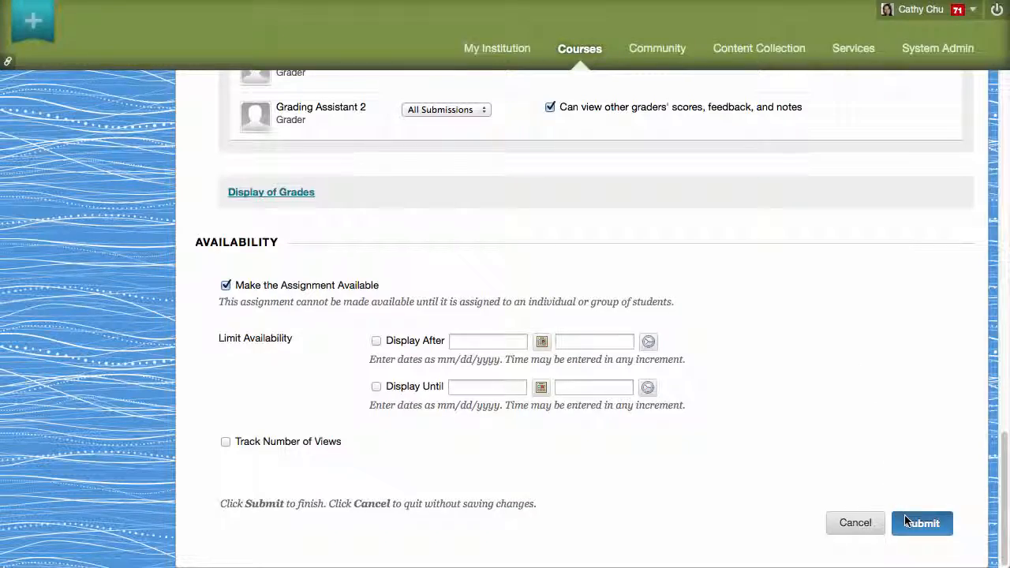
left_click(921, 522)
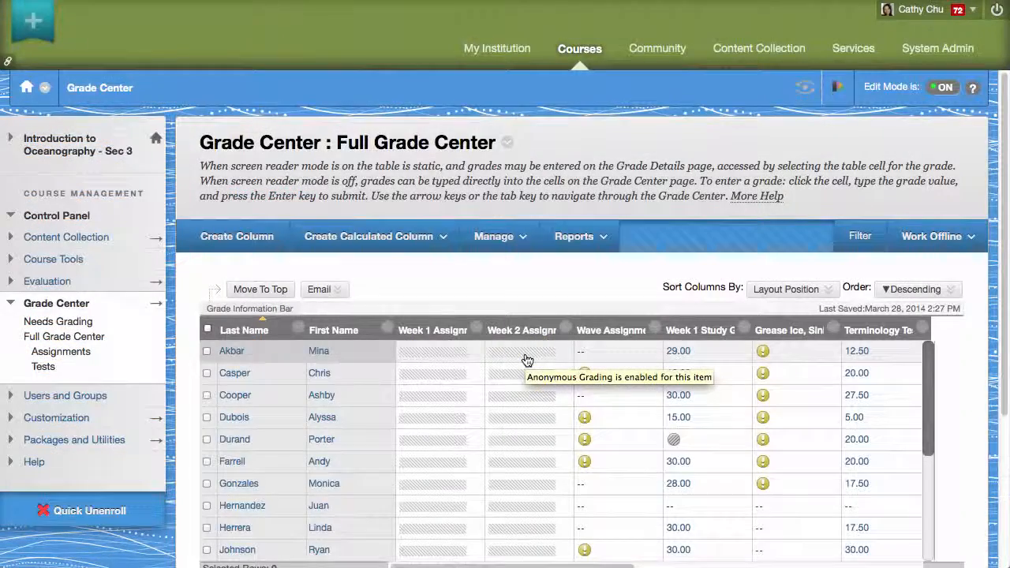